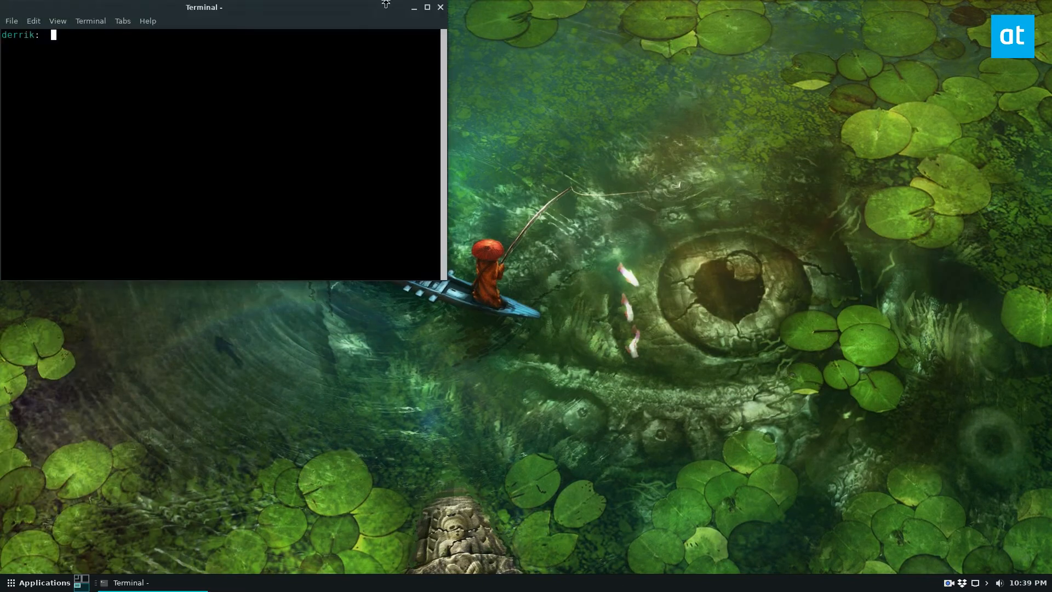
Drag the Terminal window from the top-left corner to the centre of the desktop
left_click_drag(203, 7, 458, 105)
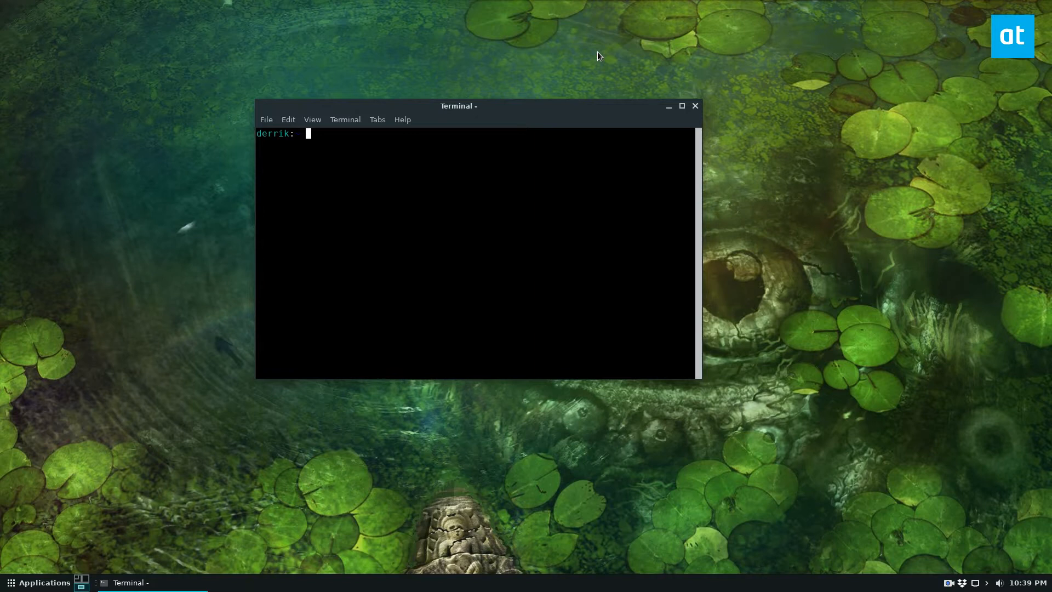
mouse_move(762, 64)
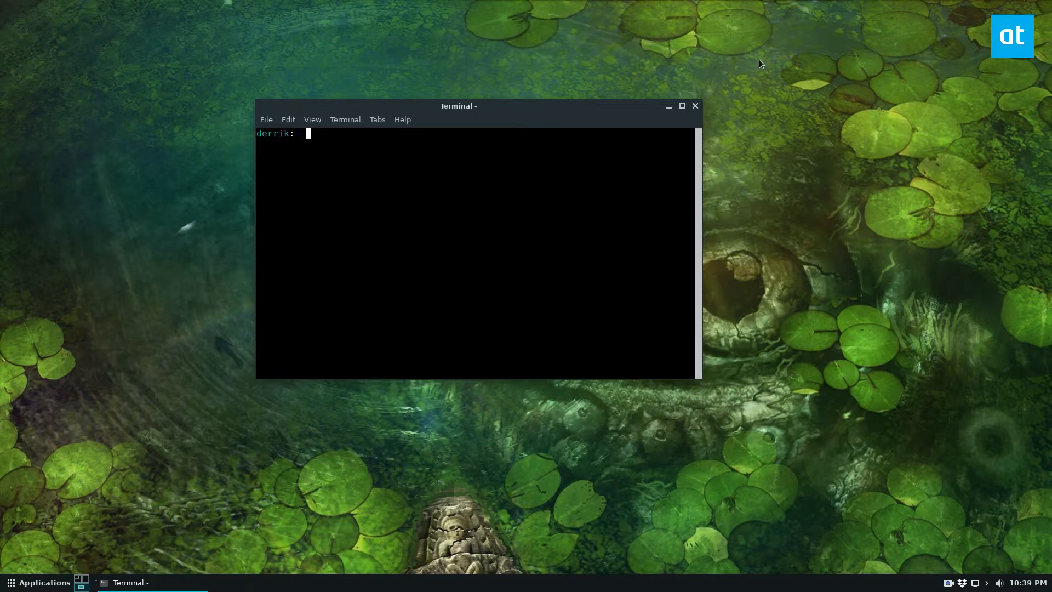
Run 'snap search bitwarden' to list the bitwarden 1.14.0 and bw 1.7.4 packages
type("snap s")
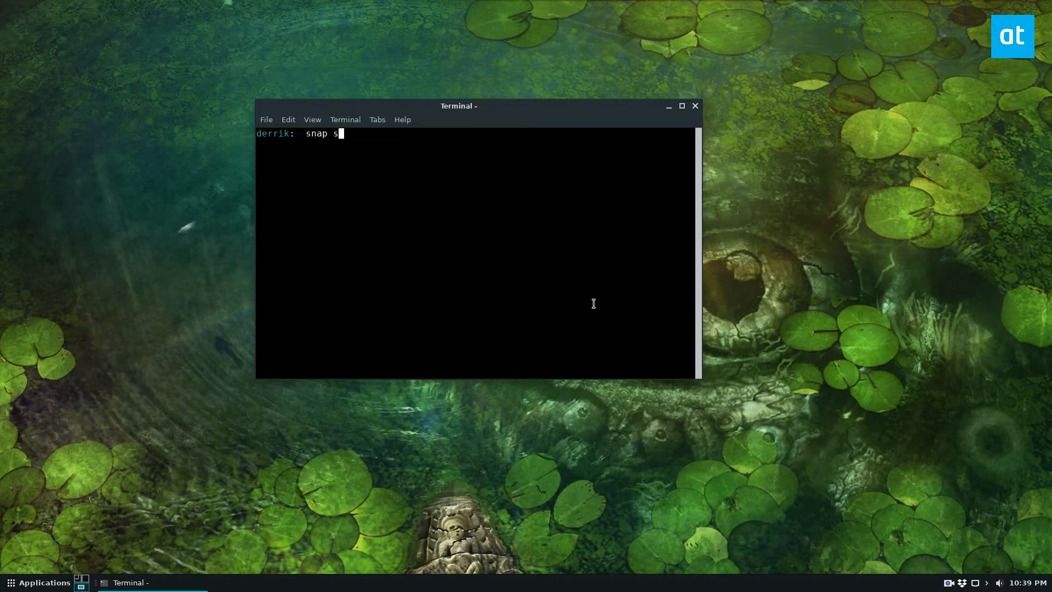
type("earch bitwarden")
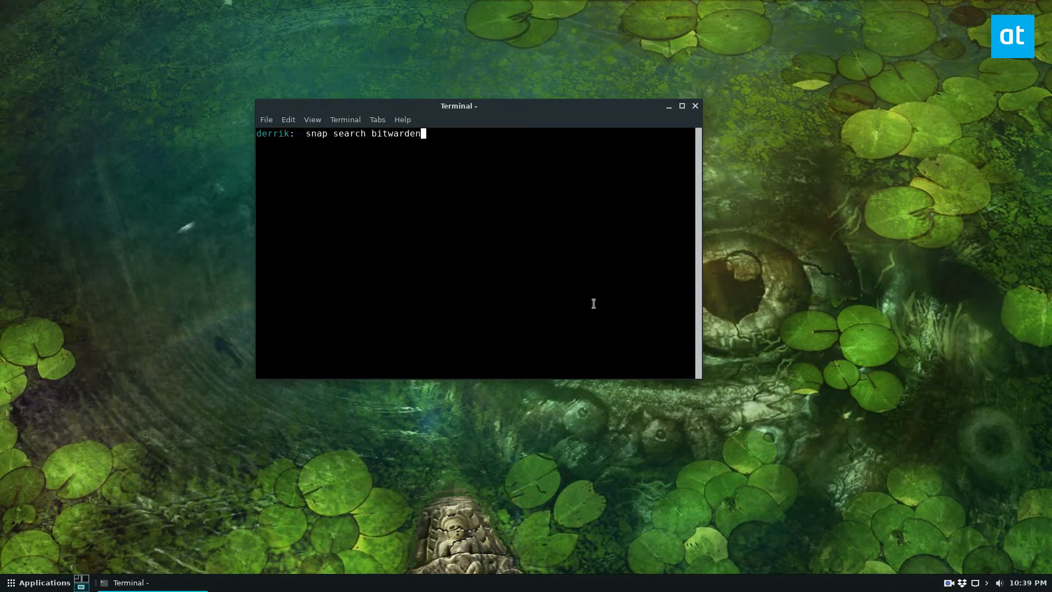
key("Return")
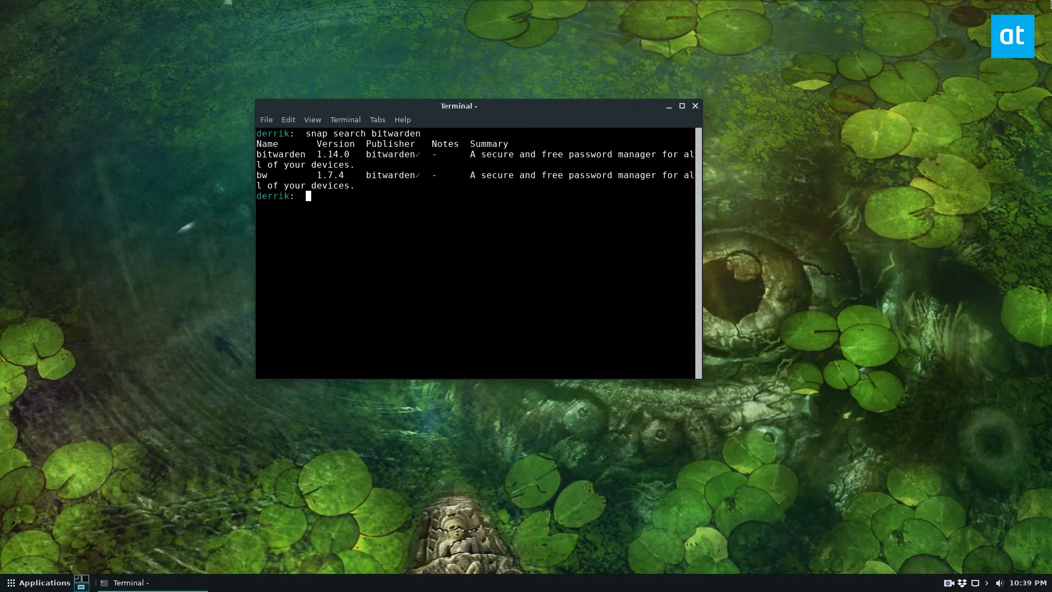
mouse_move(668, 356)
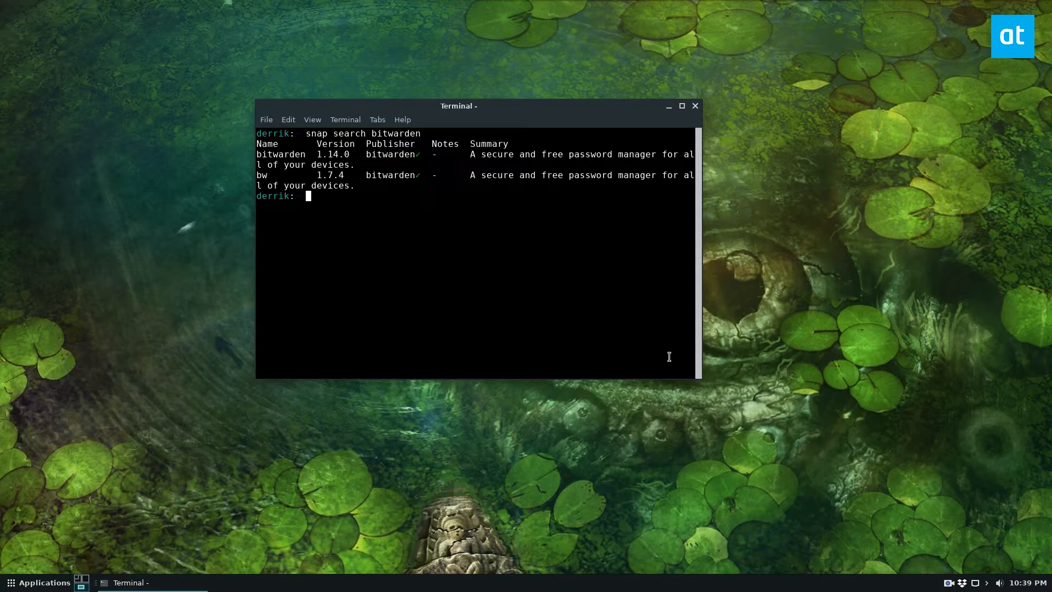
mouse_move(699, 376)
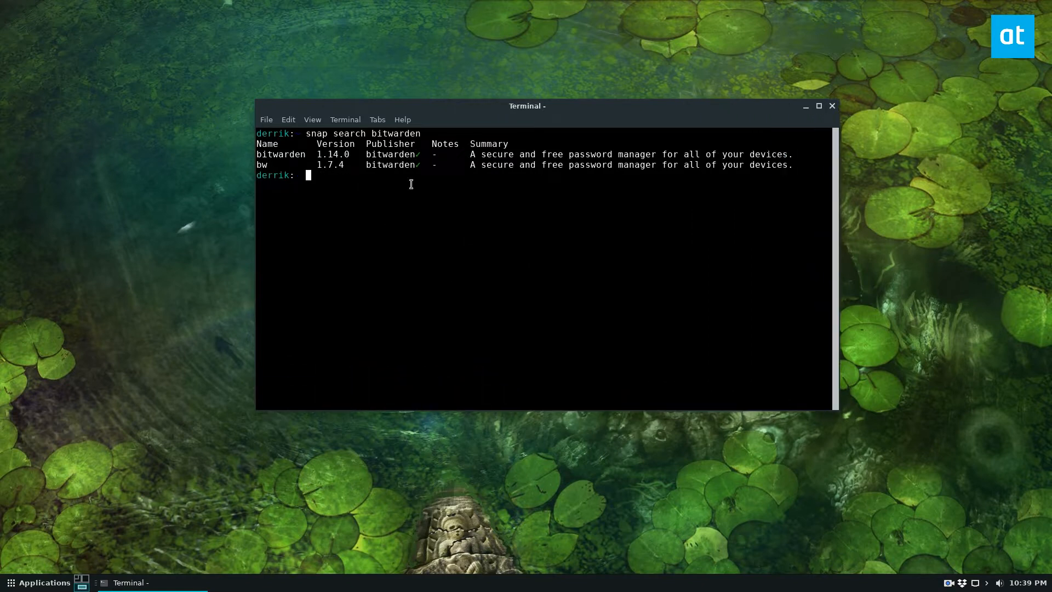
Run 'sudo snap install bitwarden' and authenticate with the sudo password to install version 1.14.0
type("sudo snap install bitw")
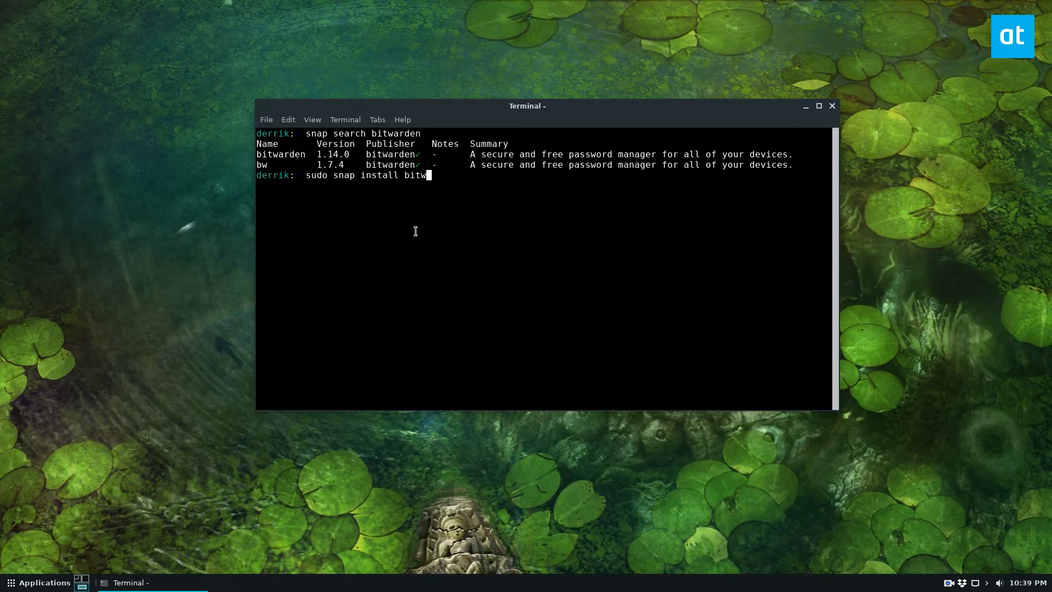
key("Return")
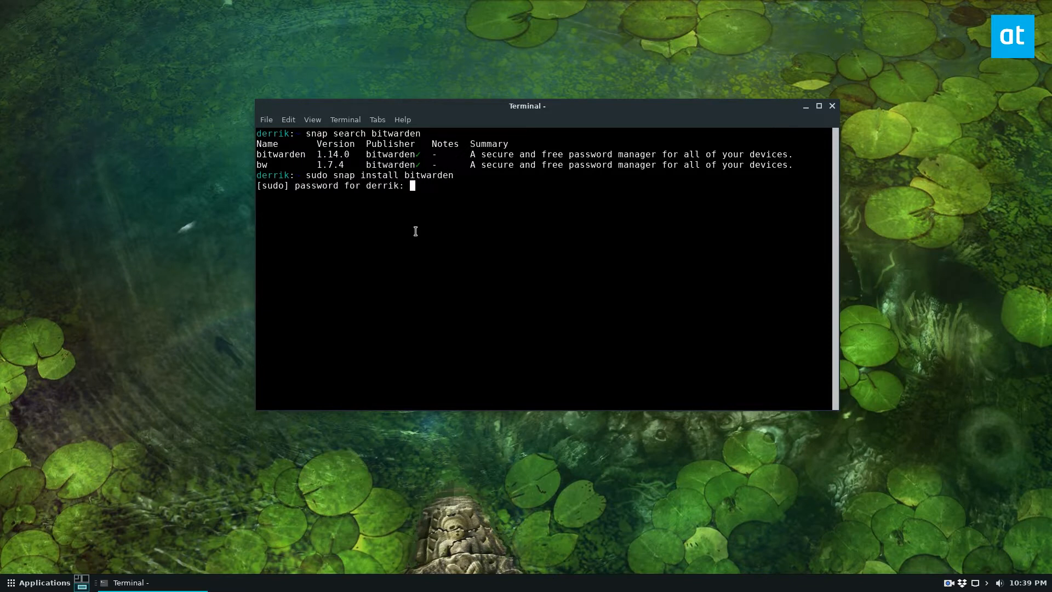
key("Return")
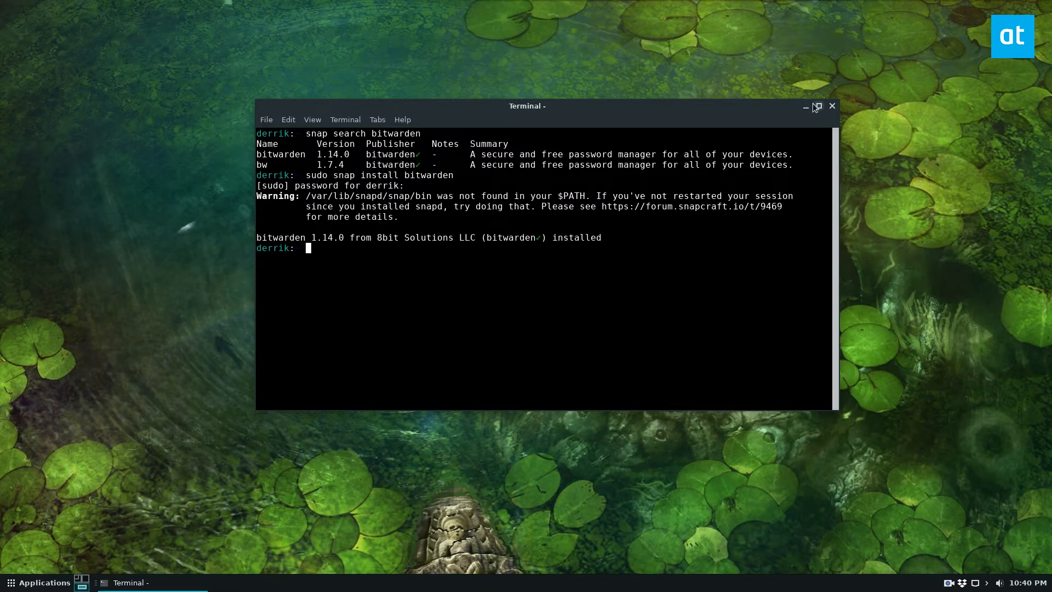
mouse_move(808, 108)
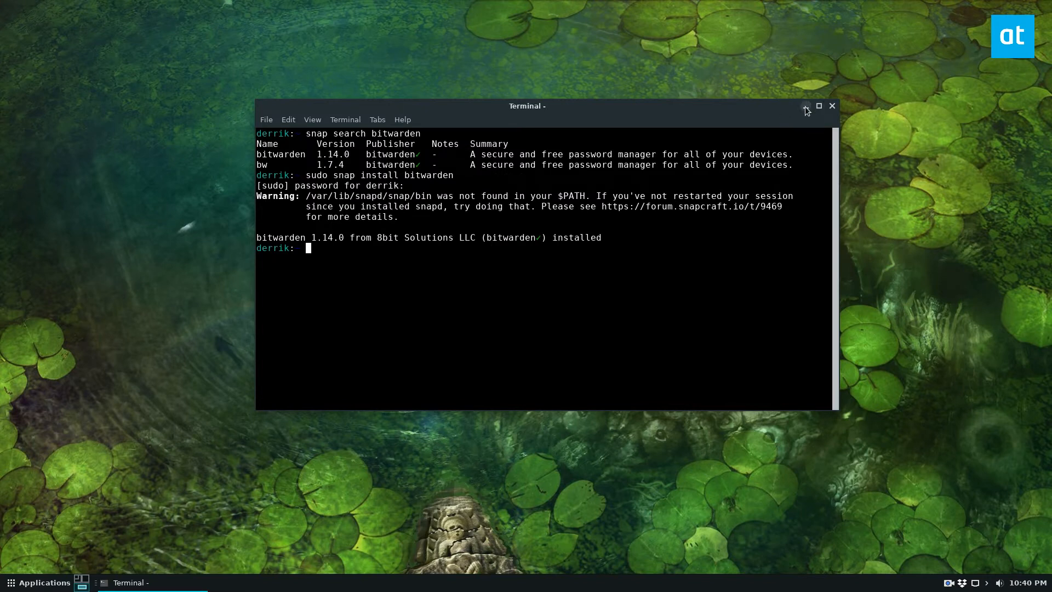
mouse_move(655, 186)
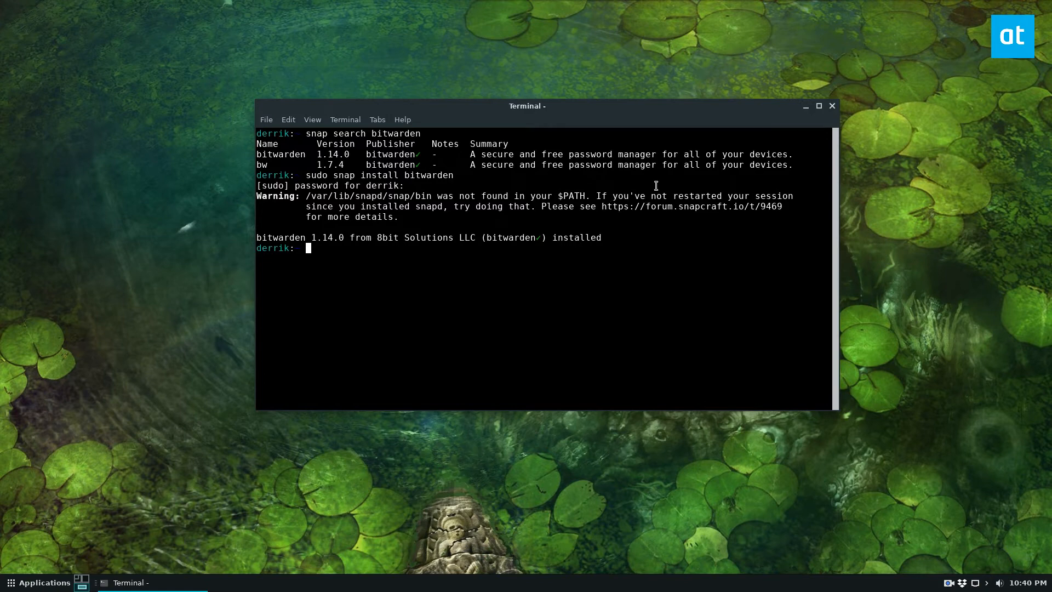
mouse_move(597, 210)
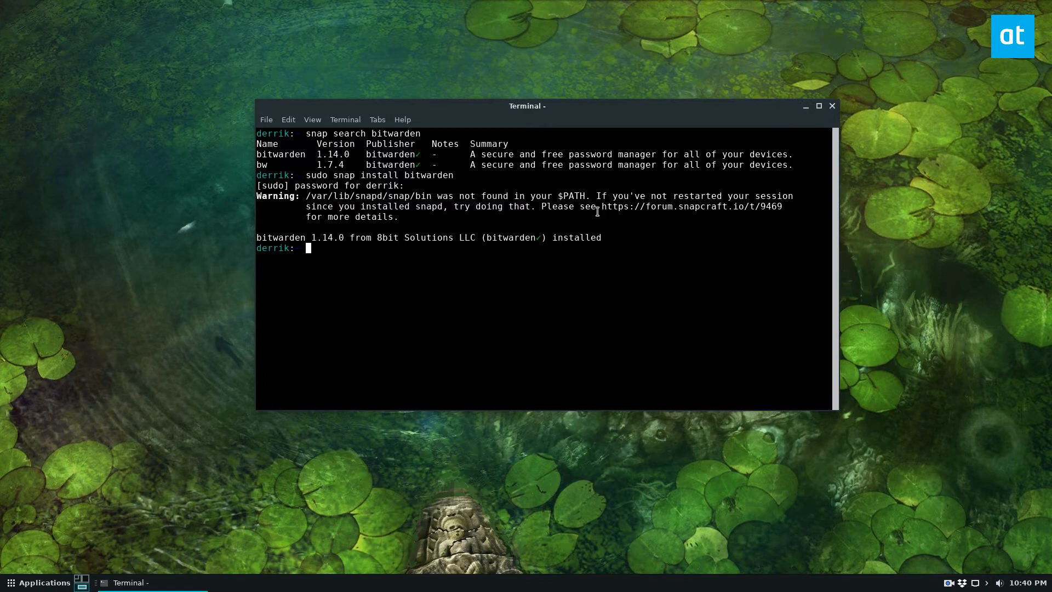
mouse_move(893, 352)
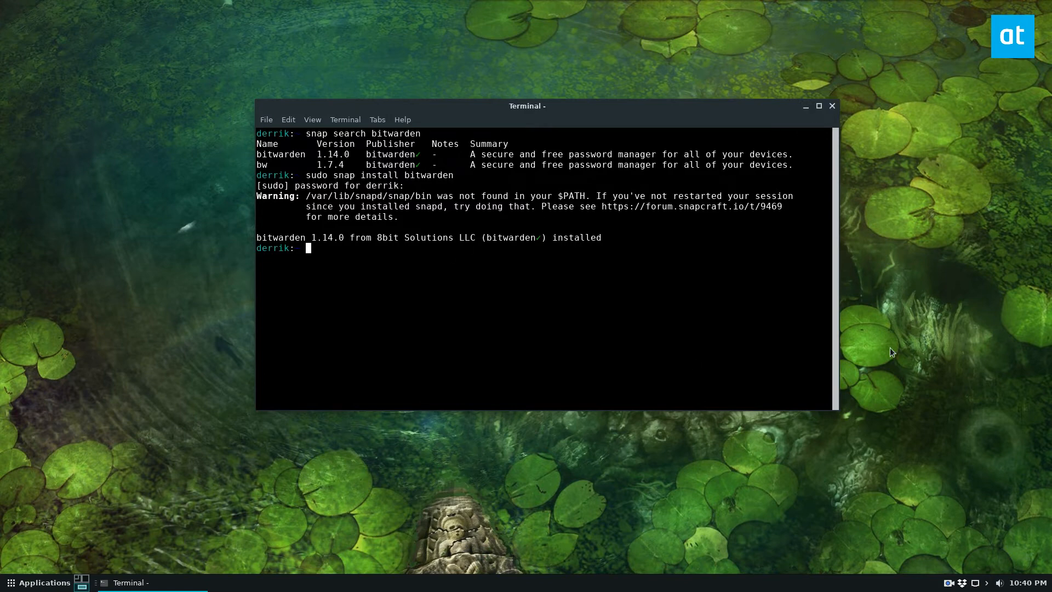
mouse_move(834, 126)
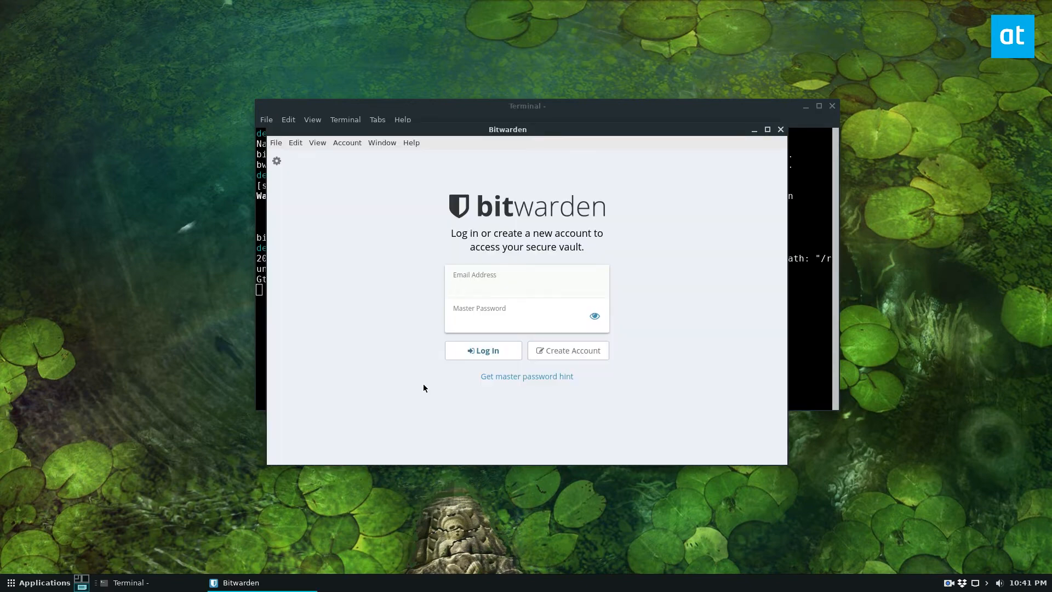
mouse_move(714, 73)
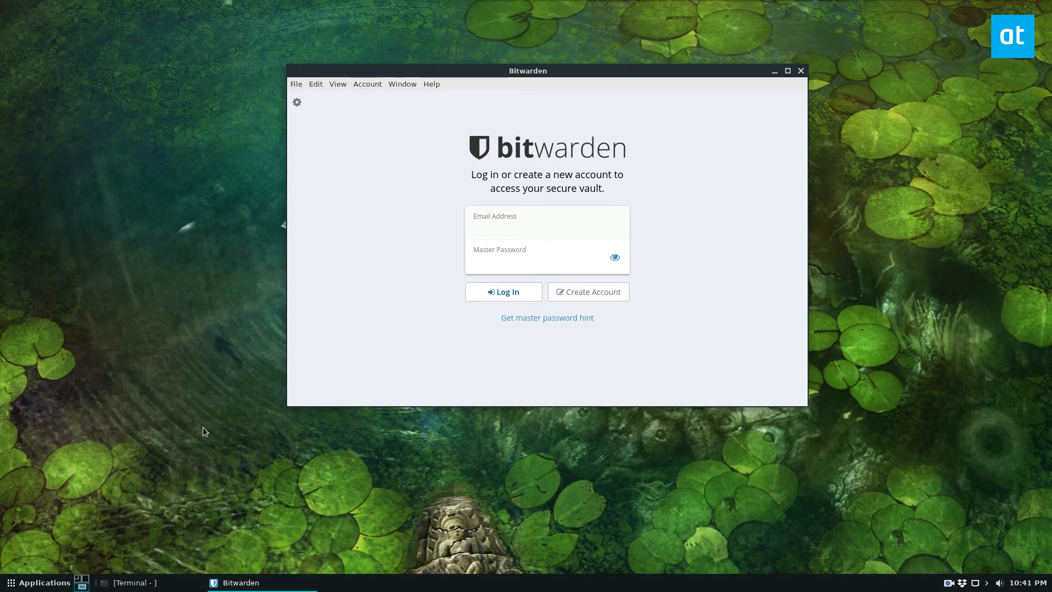
left_click(297, 101)
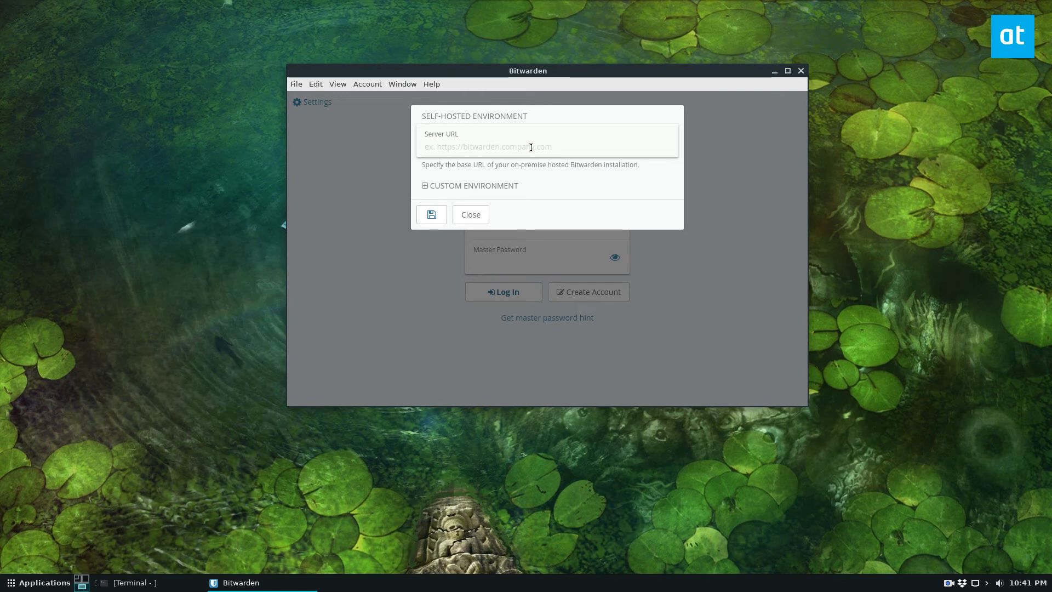
left_click(470, 214)
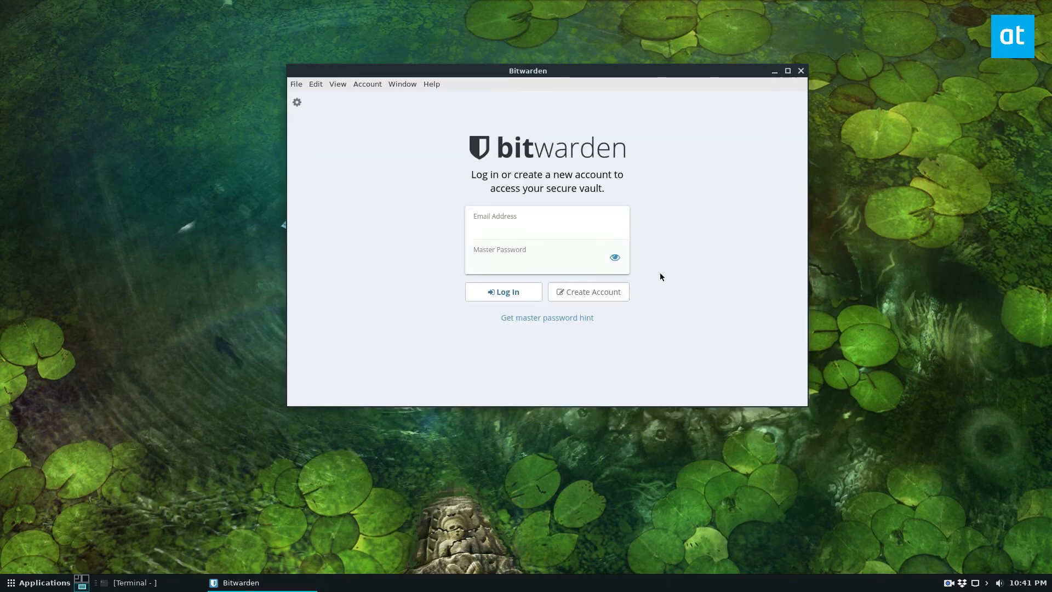
mouse_move(777, 262)
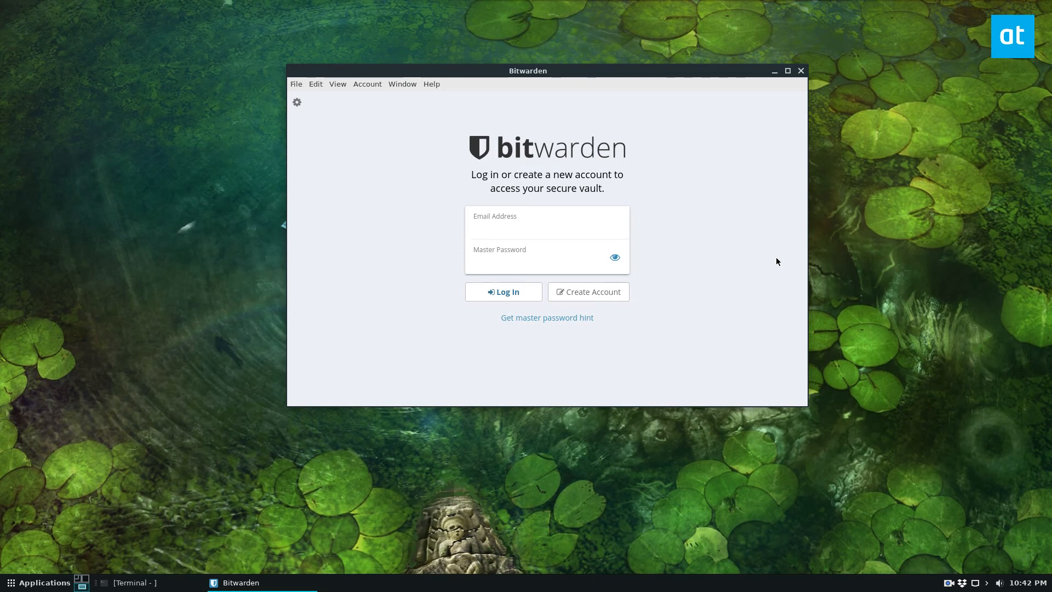
mouse_move(588, 291)
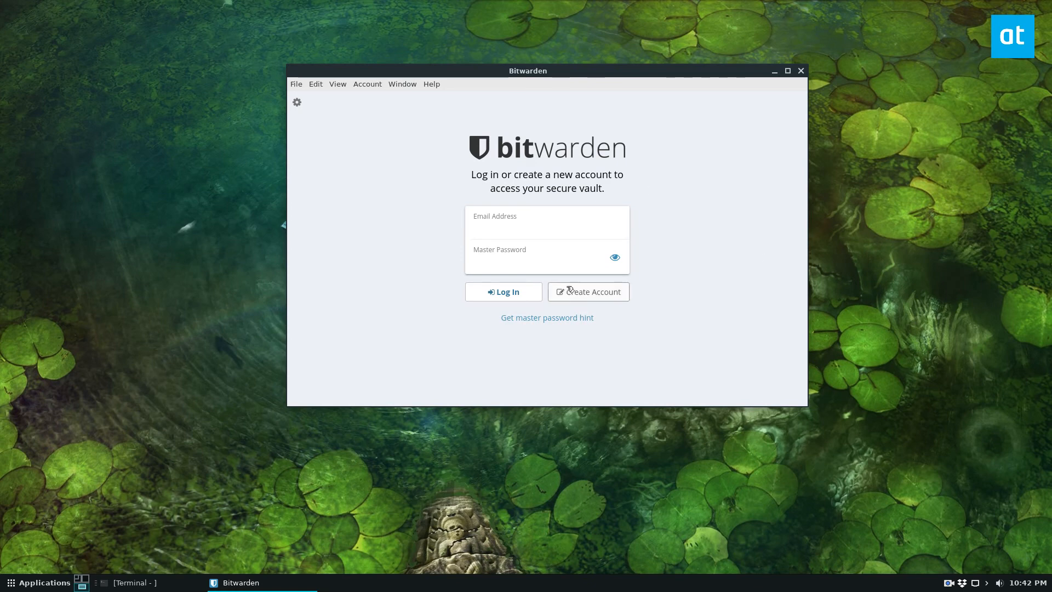
mouse_move(950, 287)
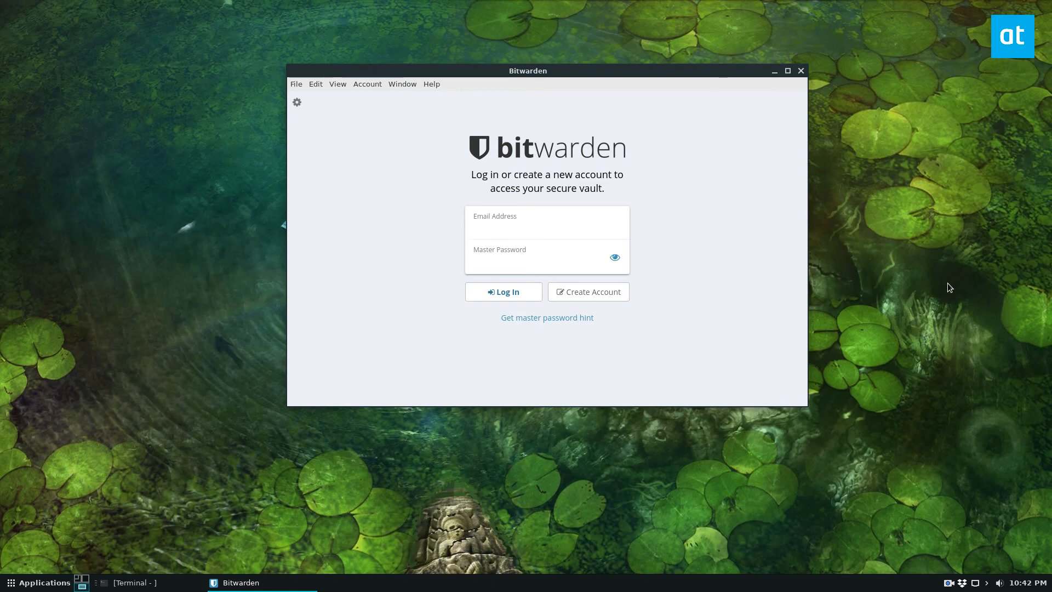
mouse_move(944, 515)
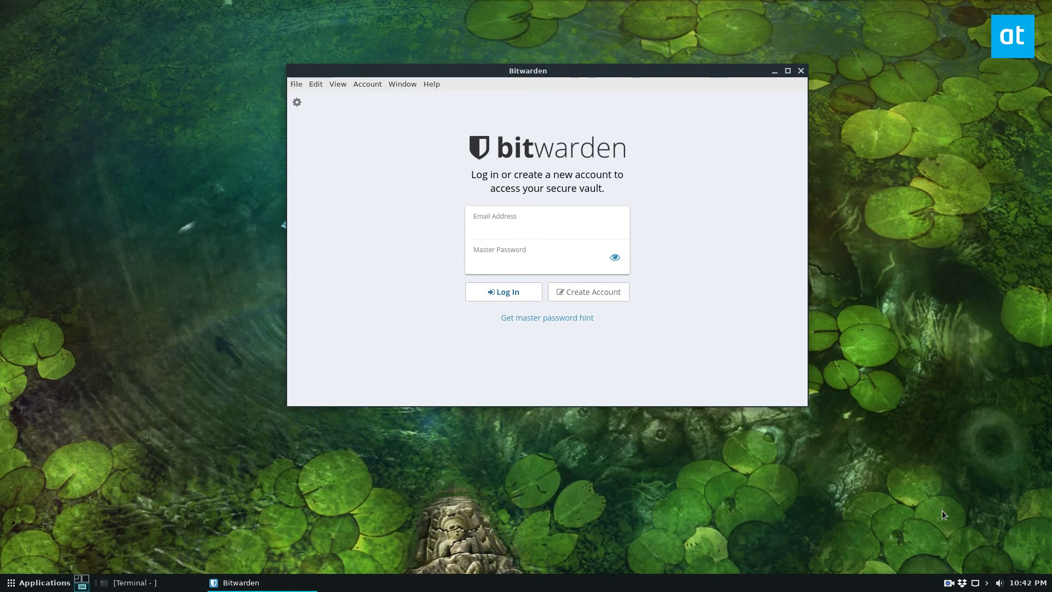